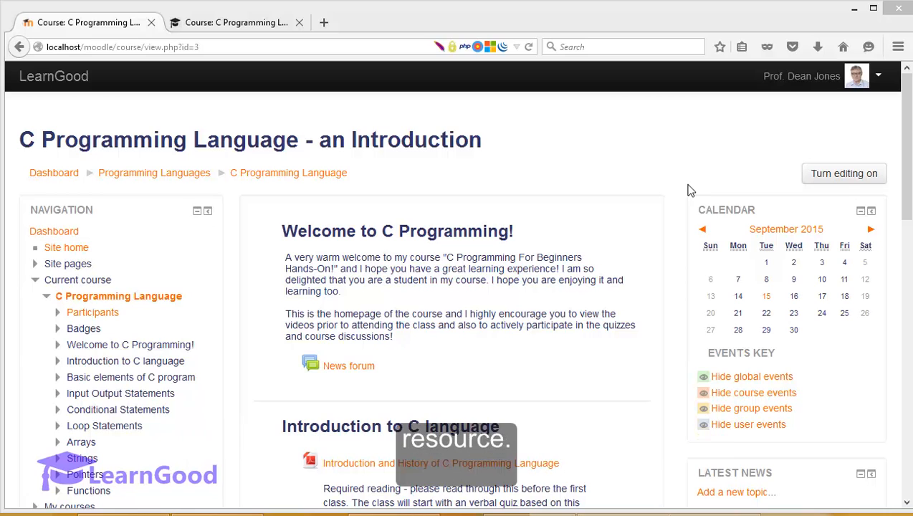
Switch the C Programming Language course page into editing mode.
{"action": "left_click", "coordinate": [842, 174]}
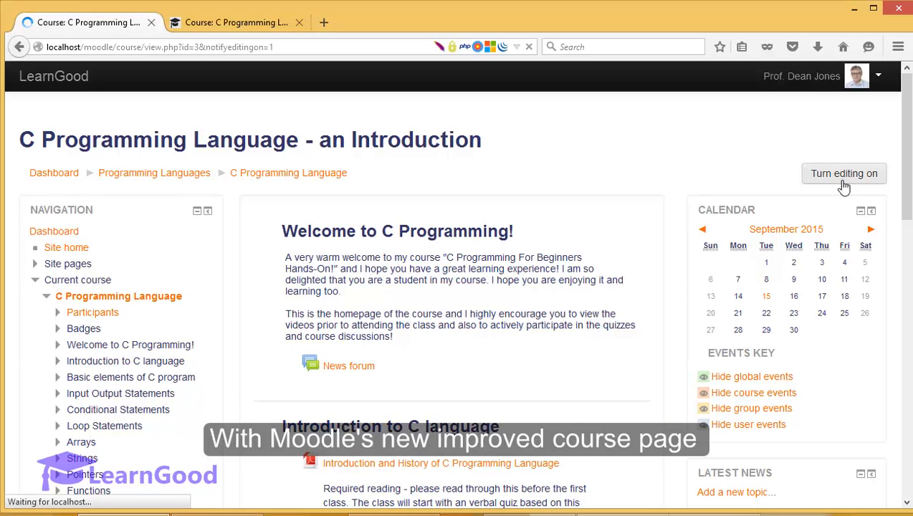
{"action": "left_click", "coordinate": [843, 172]}
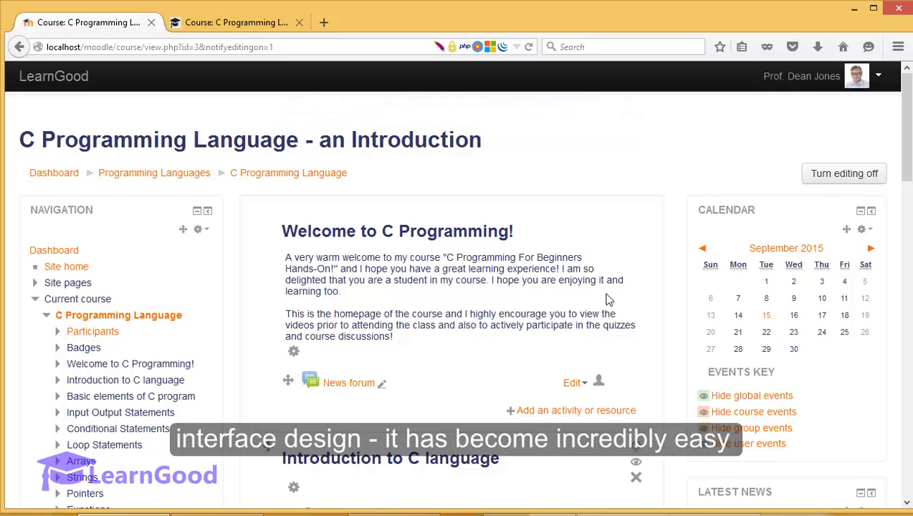
{"action": "scroll", "scroll_direction": "down", "scroll_amount": 3}
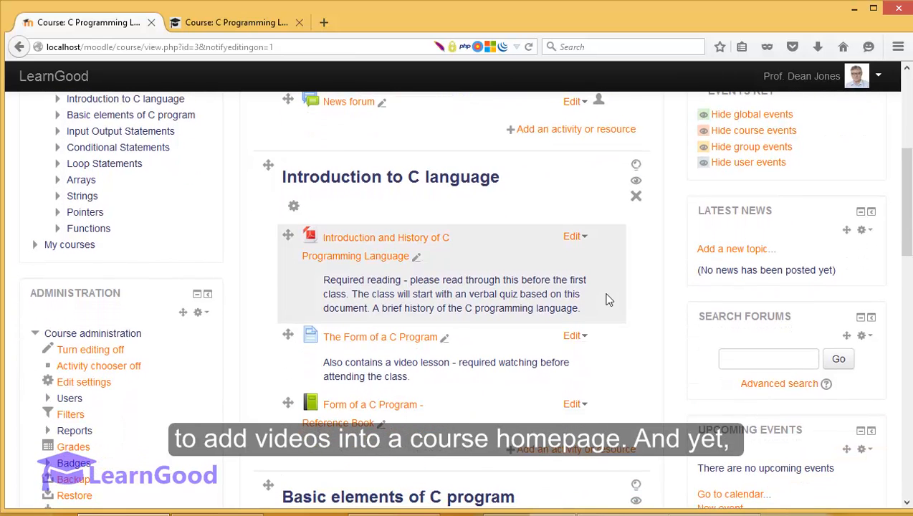
{"action": "mouse_move", "coordinate": [645, 318]}
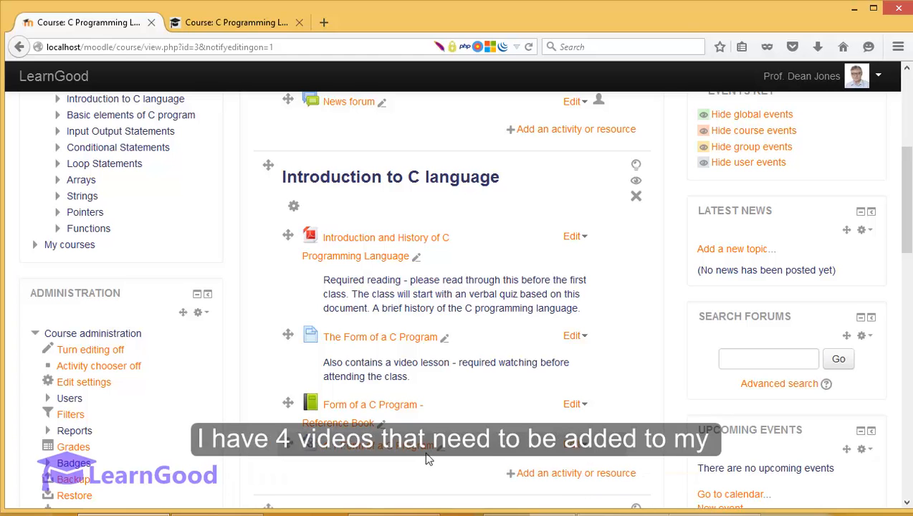
{"action": "scroll", "scroll_direction": "down", "scroll_amount": 3}
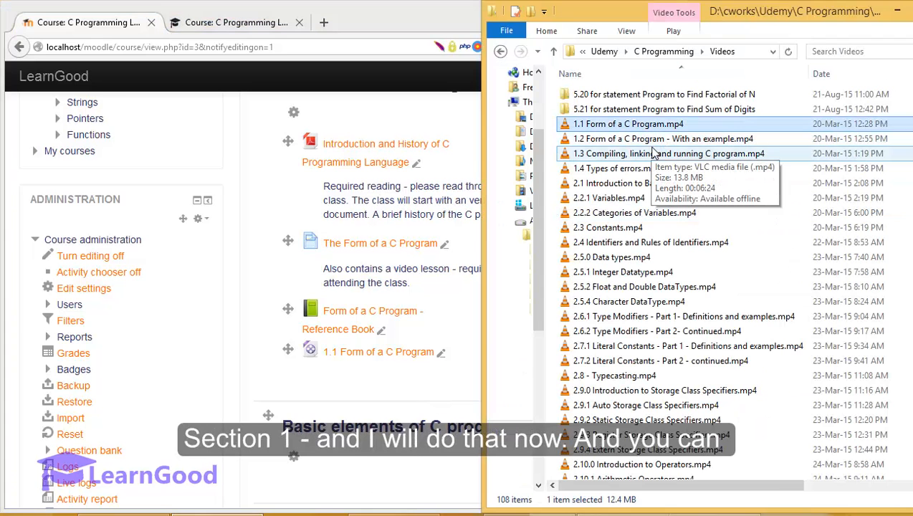
Add the remaining lecture videos 1.2 to 1.4 from the Videos folder to the Introduction to C language section.
{"action": "left_click", "coordinate": [662, 137]}
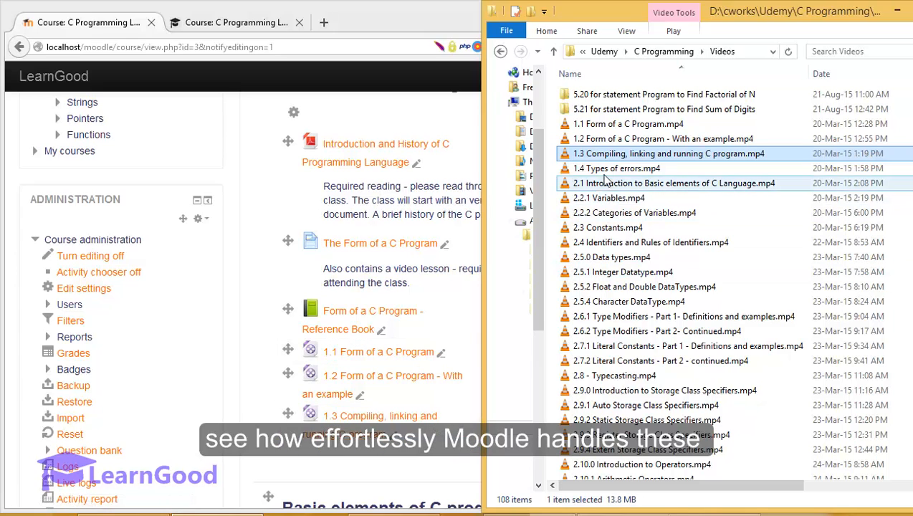
{"action": "left_click", "coordinate": [617, 168]}
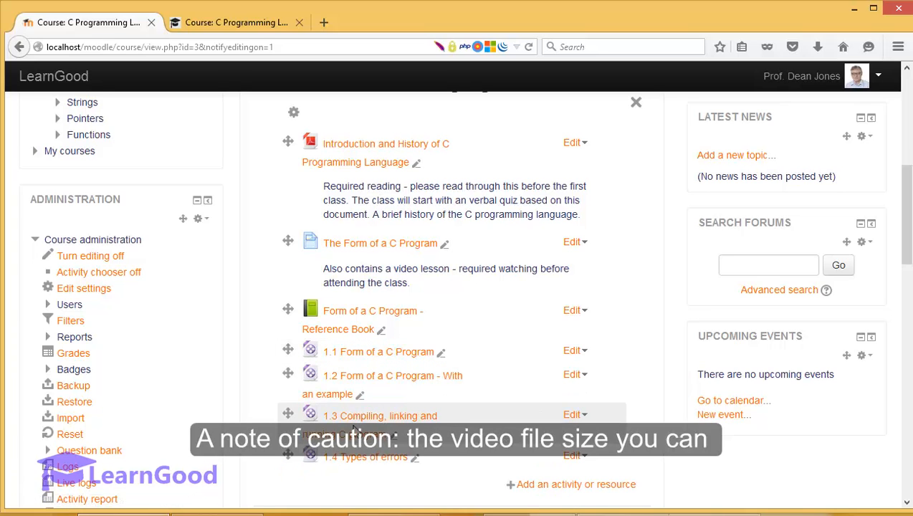
{"action": "mouse_move", "coordinate": [380, 375]}
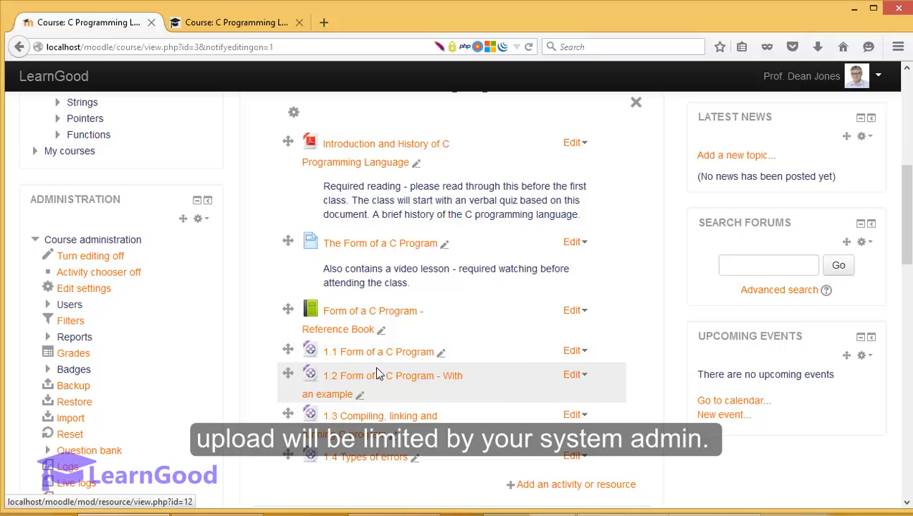
{"action": "mouse_move", "coordinate": [386, 398]}
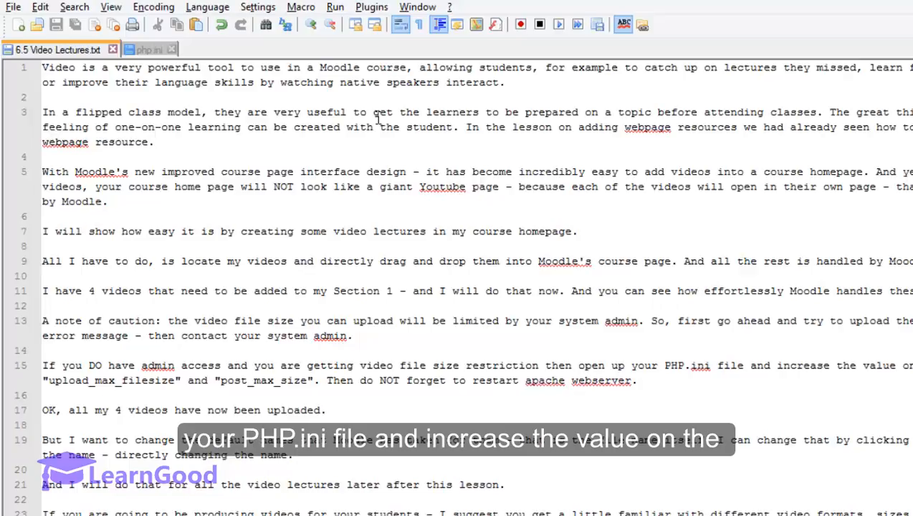
{"action": "left_click", "coordinate": [149, 49]}
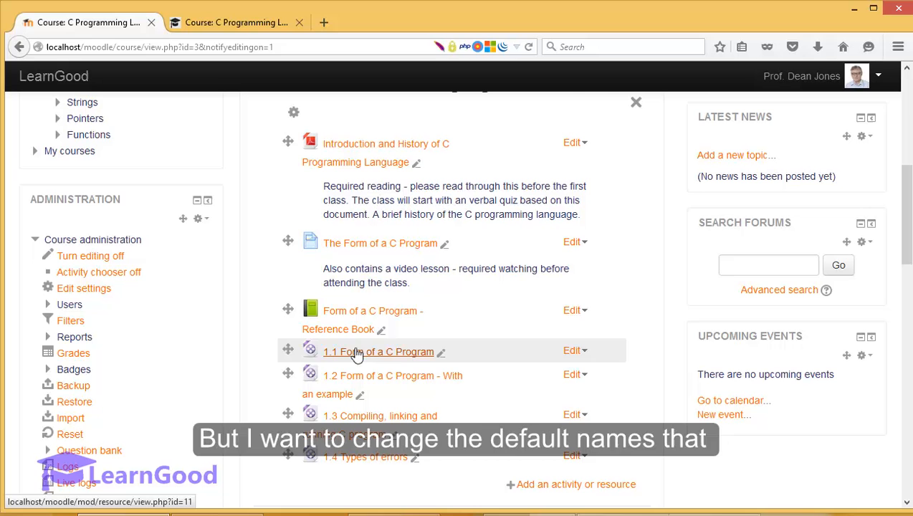
{"action": "mouse_move", "coordinate": [427, 356]}
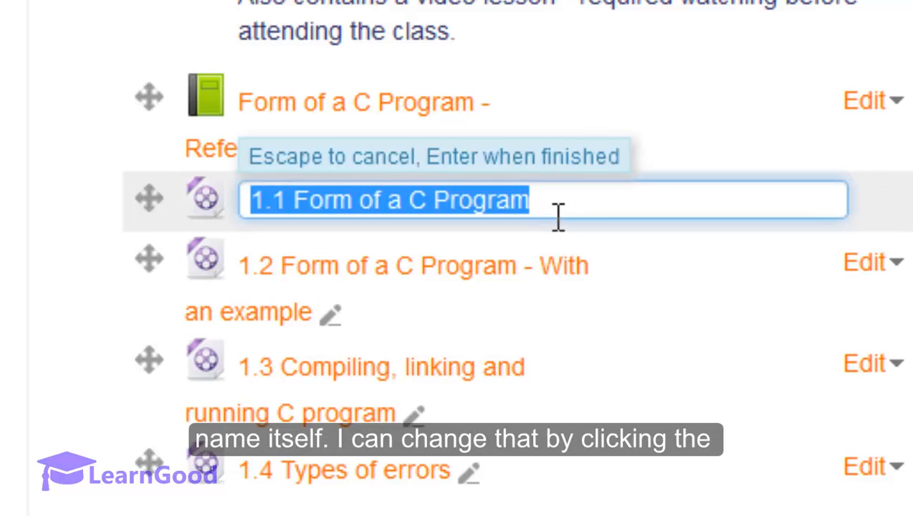
{"action": "mouse_move", "coordinate": [566, 241]}
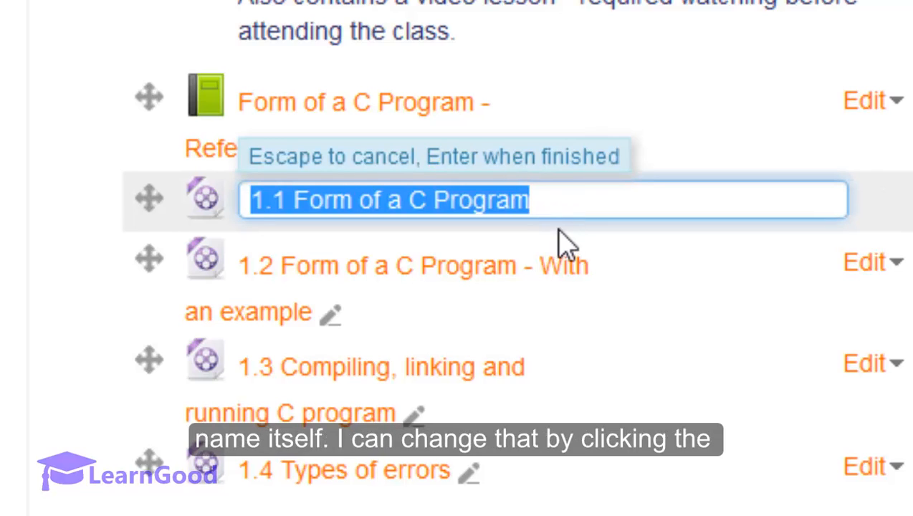
{"action": "mouse_move", "coordinate": [366, 326]}
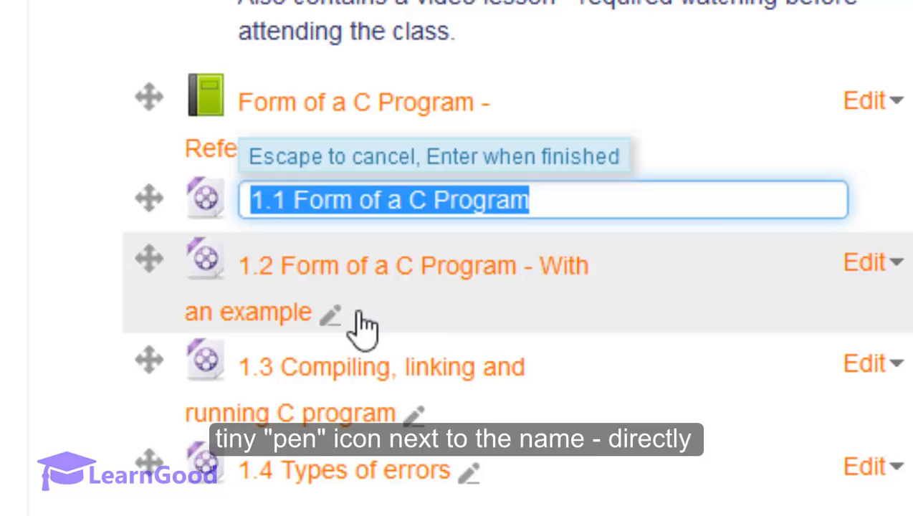
{"action": "mouse_move", "coordinate": [580, 215]}
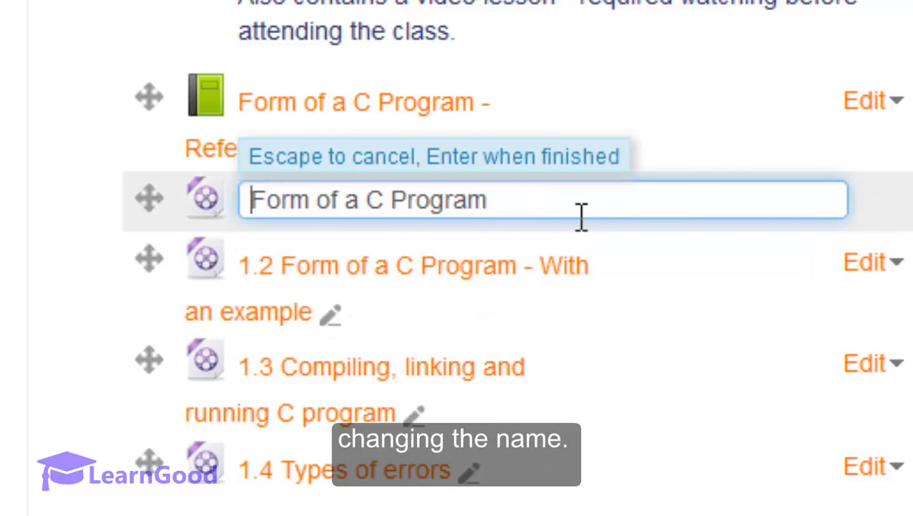
Confirm the first video's new name 'Form of a C Program' without the 1.1 prefix.
{"action": "key", "text": "Return"}
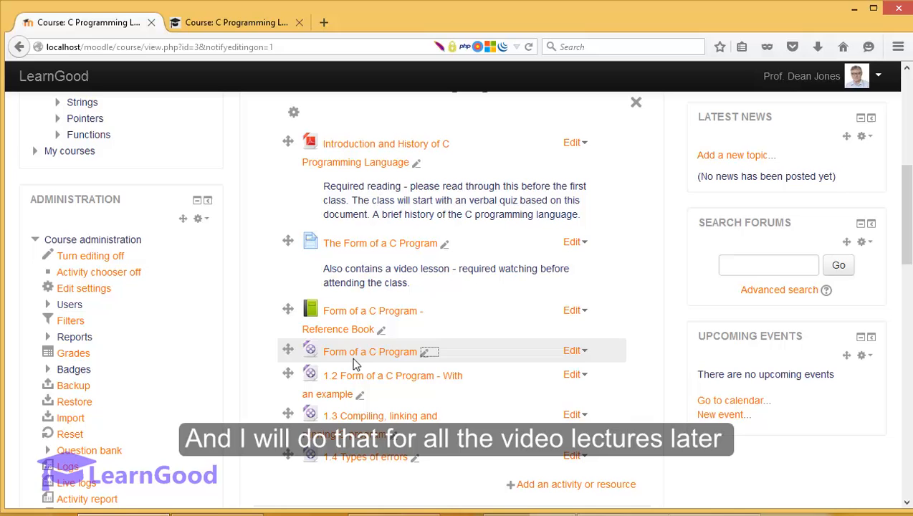
{"action": "mouse_move", "coordinate": [358, 422]}
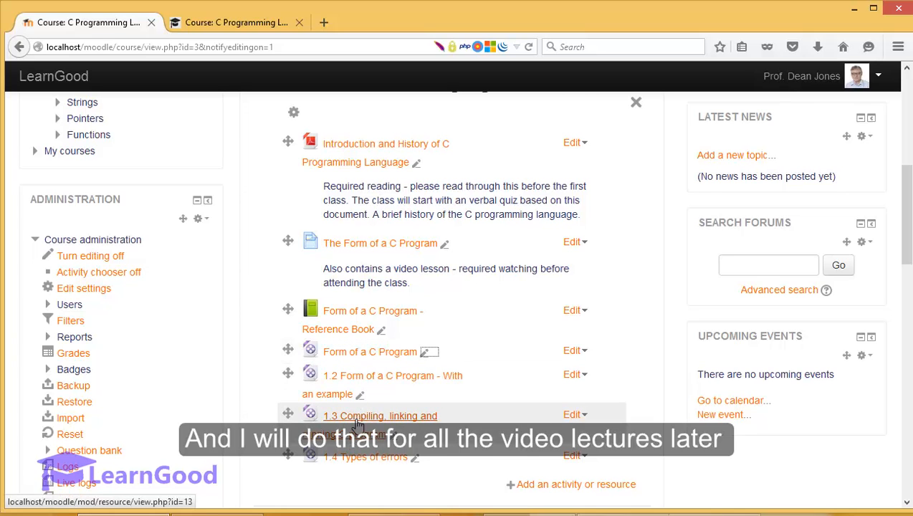